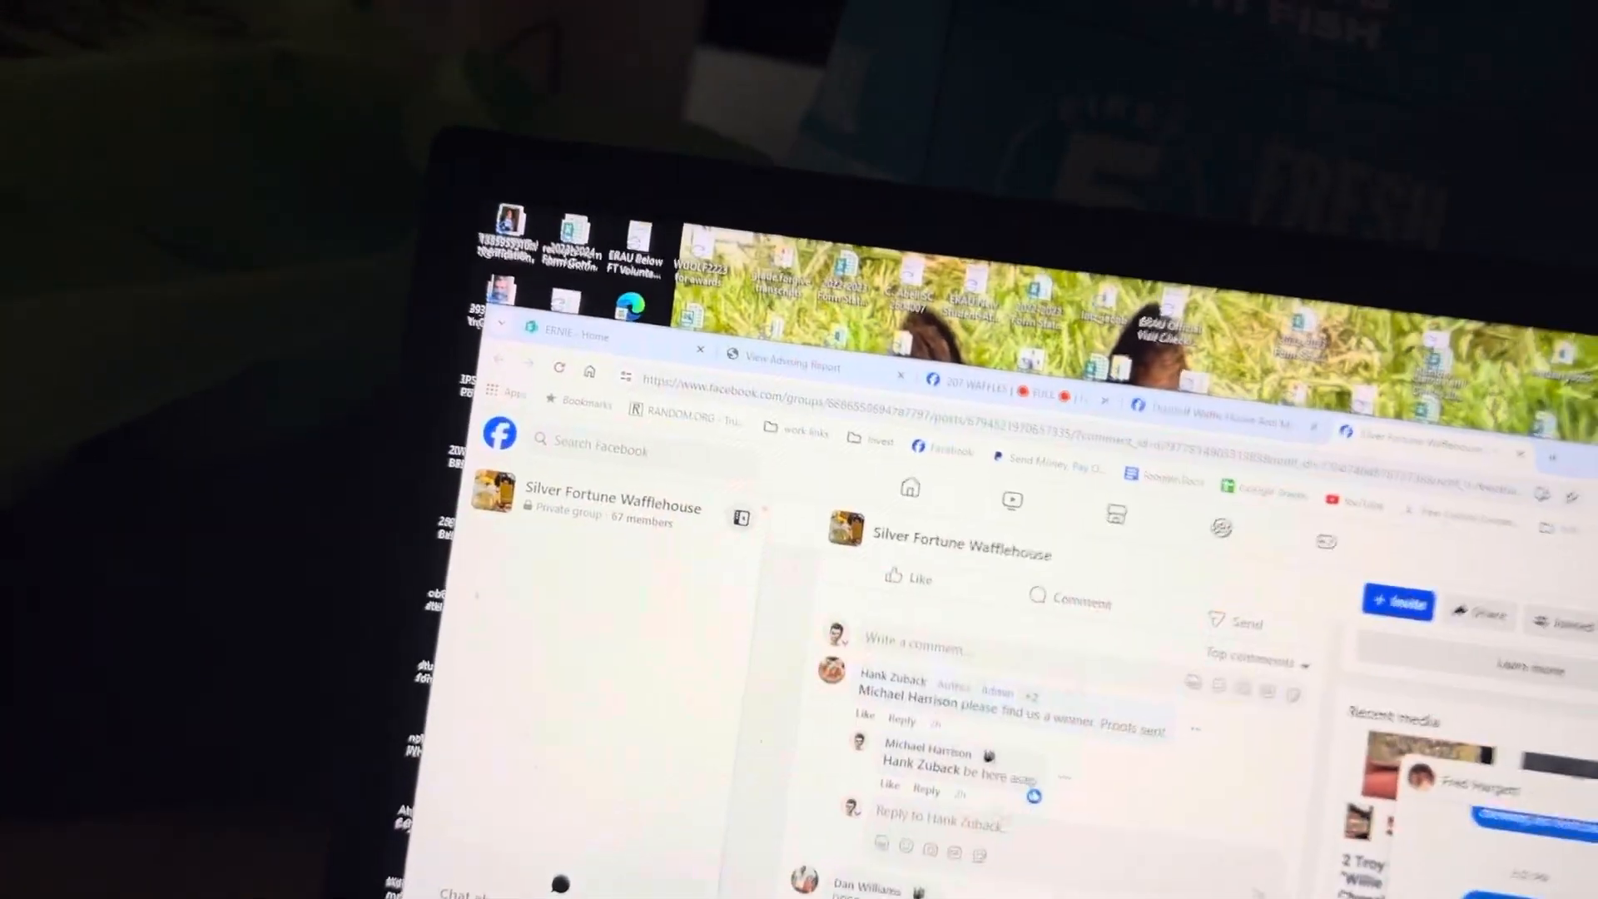
# Change the post's comment sorting from 'Top comments' to 'All comments'
pyautogui.click(1252, 655)
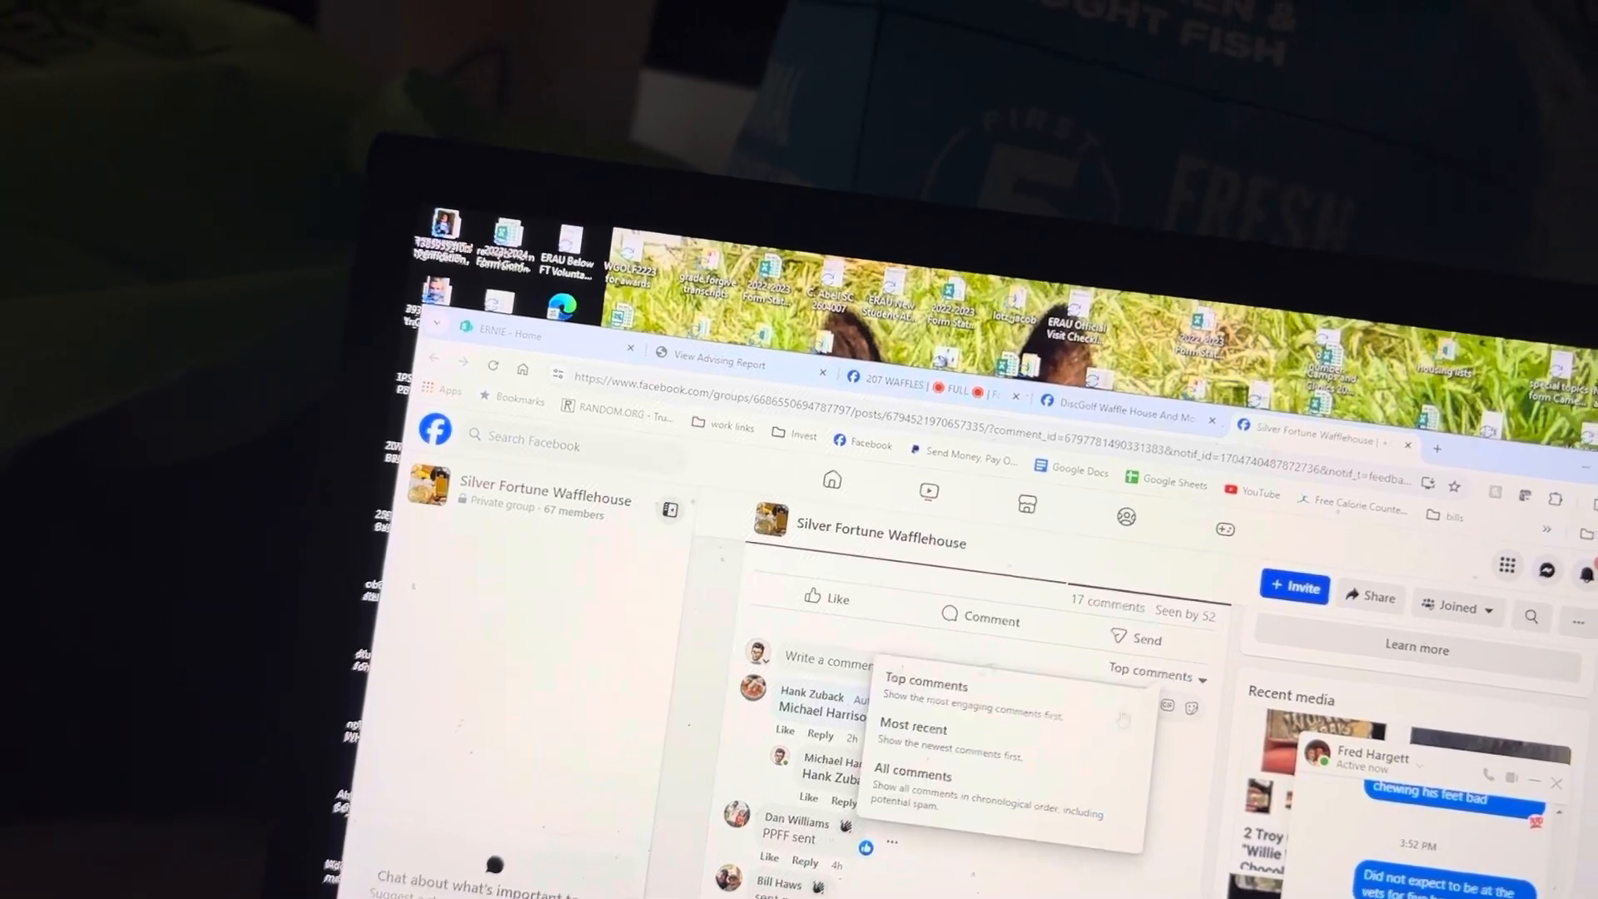
pyautogui.click(912, 774)
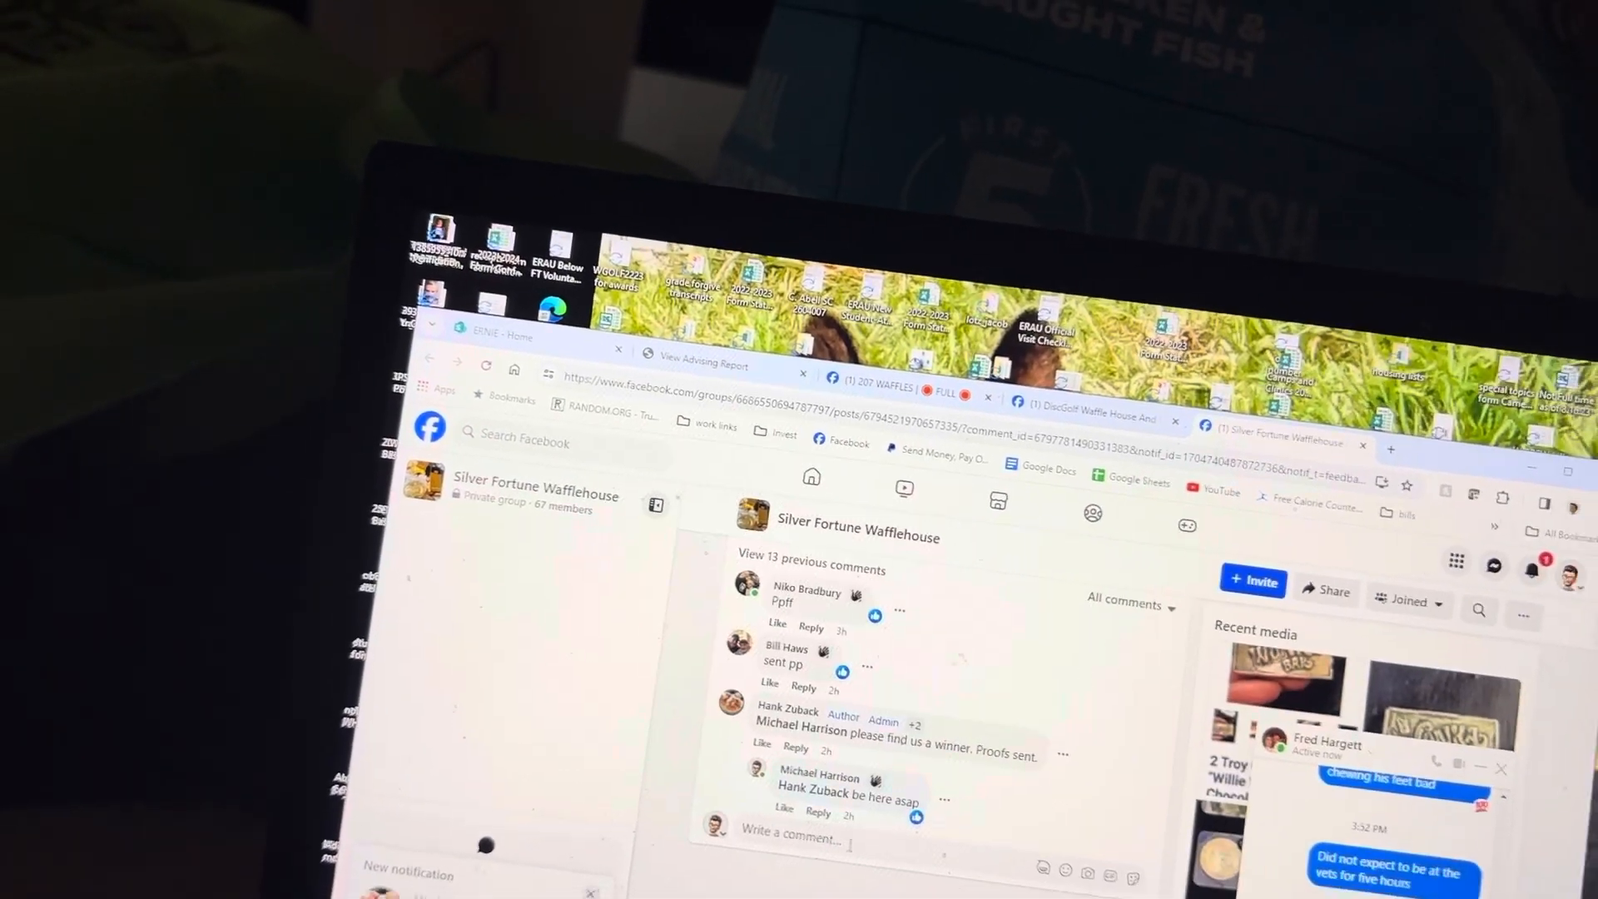